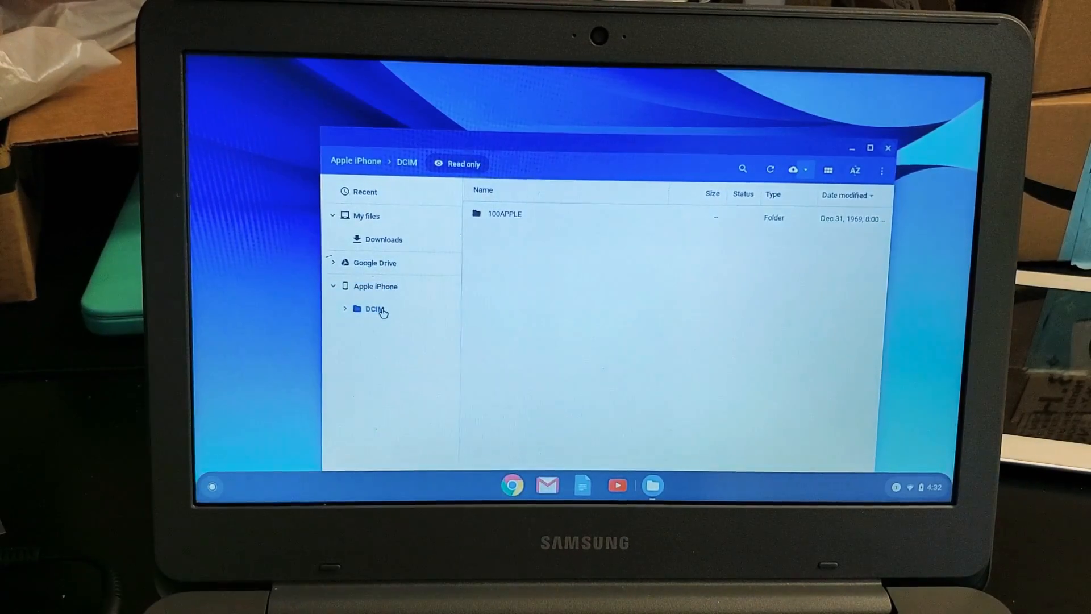
Open DCIM under Apple iPhone, then open its 100APPLE folder.
{"action": "left_click", "coordinate": [374, 309]}
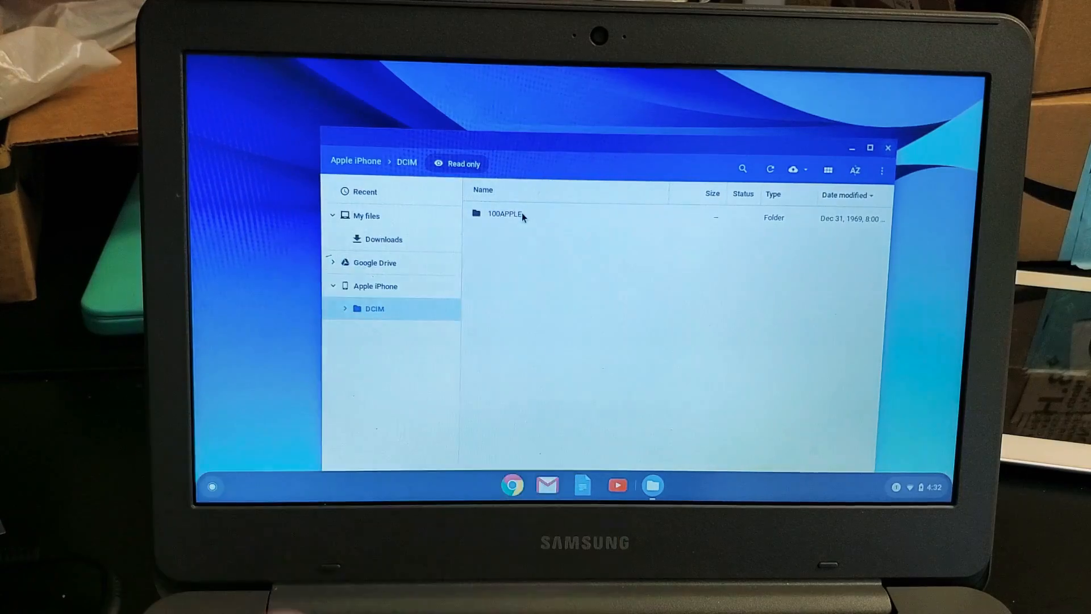
{"action": "left_click", "coordinate": [504, 214]}
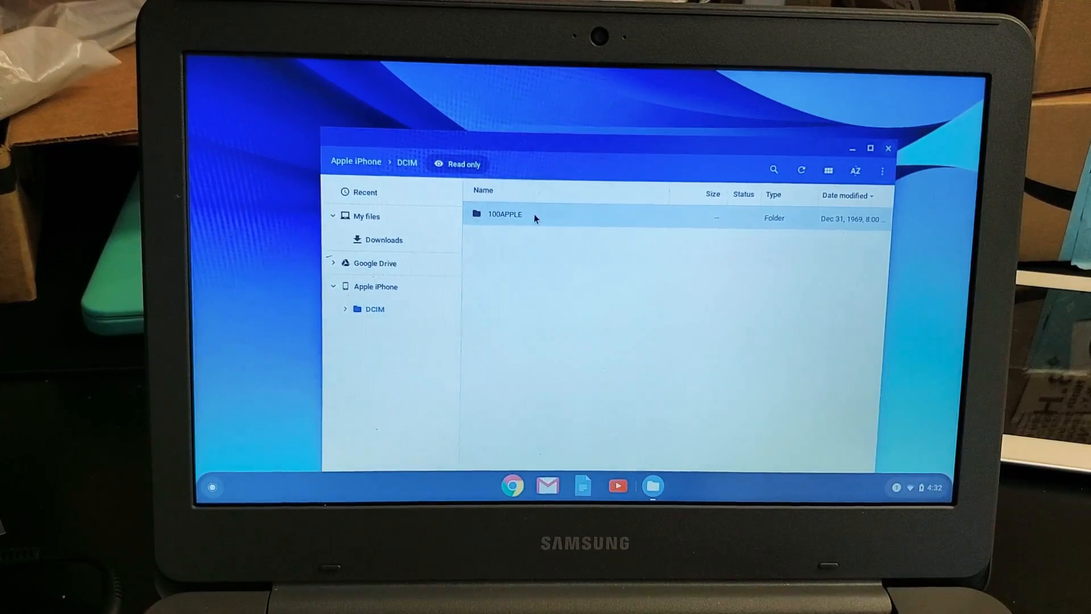
{"action": "double_click", "coordinate": [504, 214]}
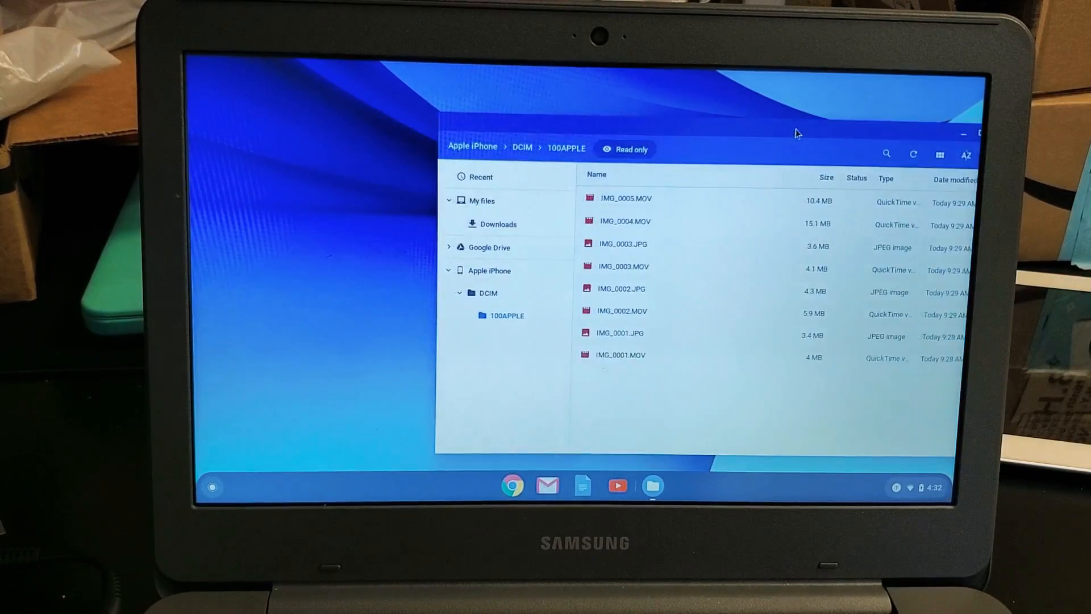
Drag IMG_0003.JPG from the iPhone into Downloads and select the copy there.
{"action": "left_click", "coordinate": [623, 244]}
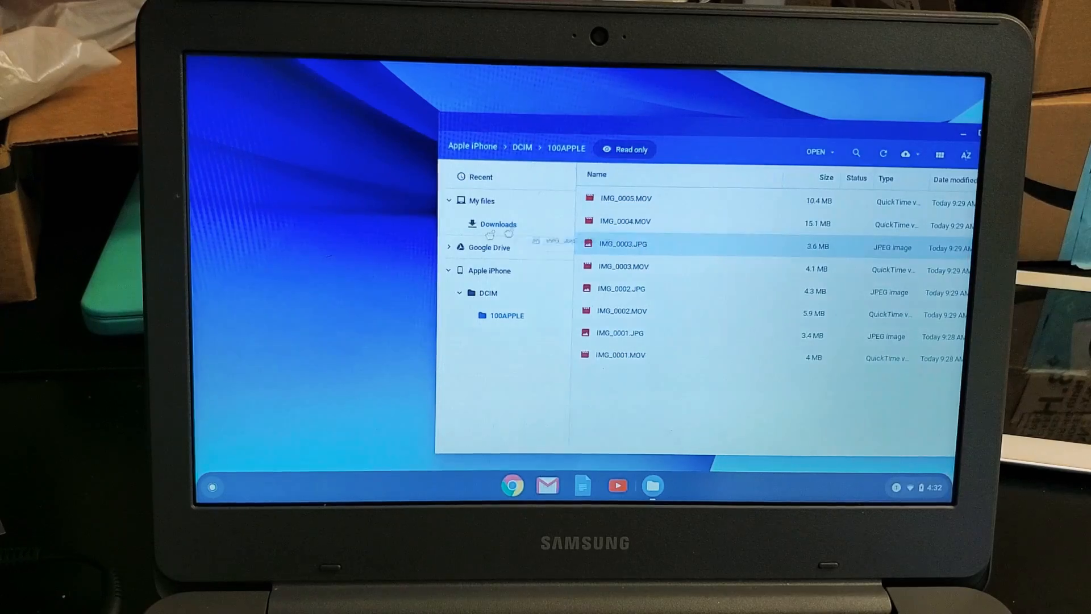
{"action": "left_click_drag", "start_coordinate": [623, 243], "coordinate": [347, 279]}
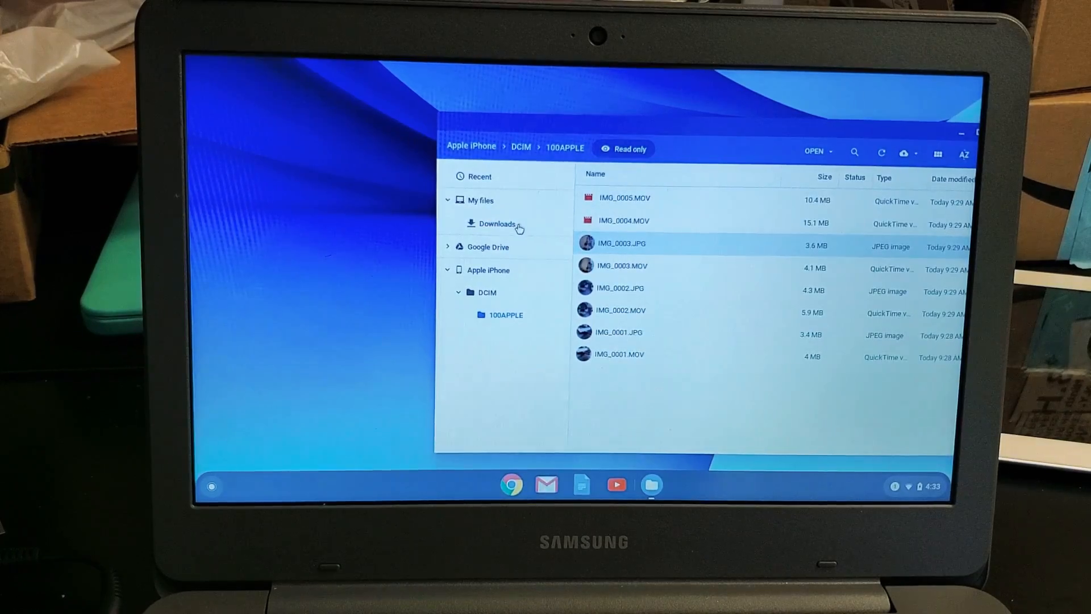
{"action": "left_click", "coordinate": [497, 223]}
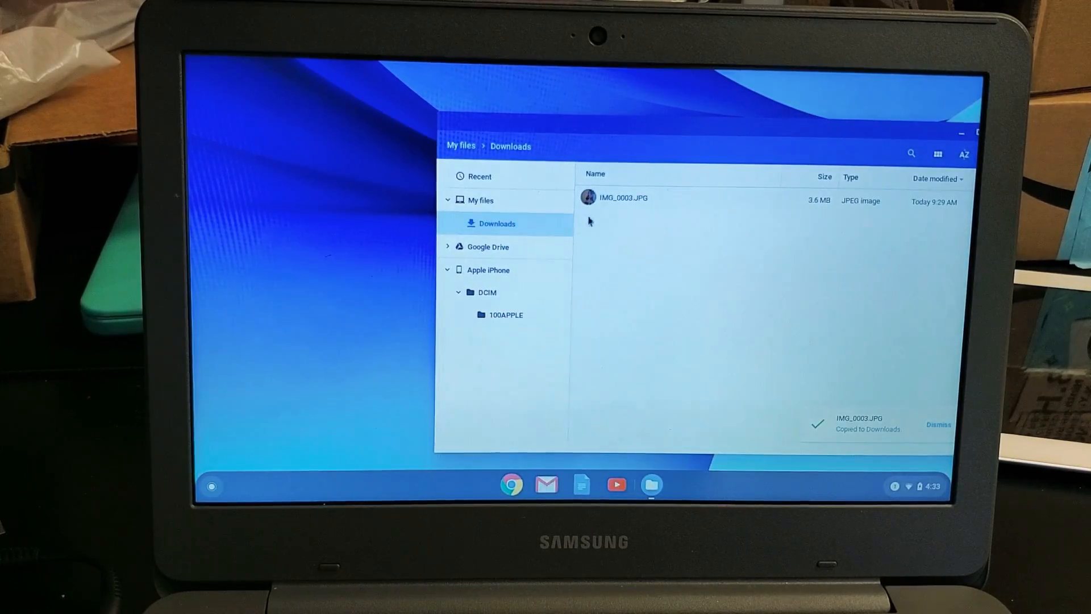
{"action": "left_click", "coordinate": [624, 198]}
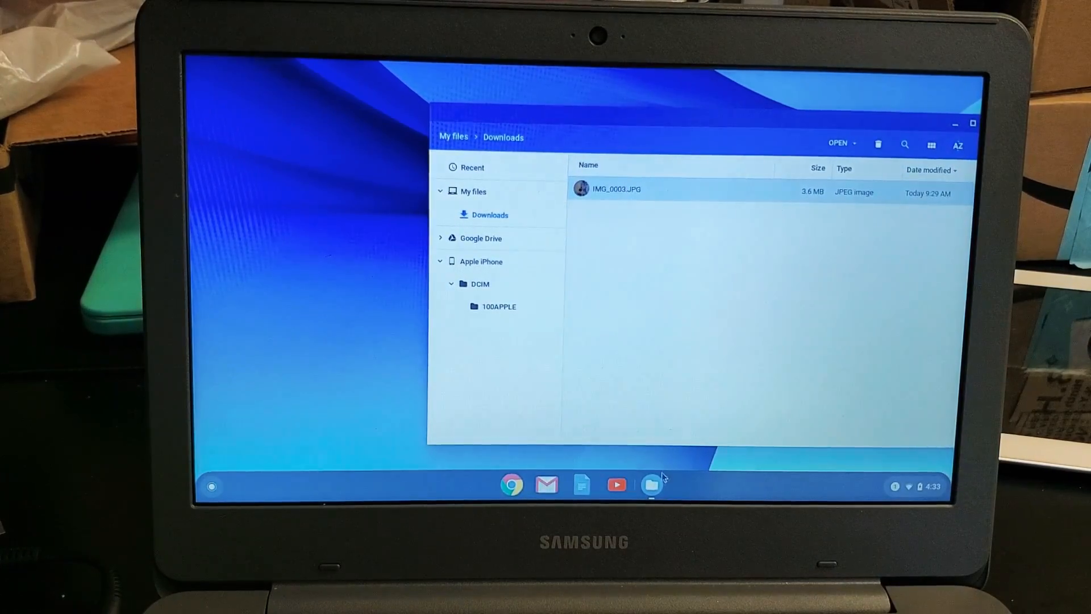
In a second Files window, create a folder named 'kkkkkkdkdkdk' under My files.
{"action": "right_click", "coordinate": [651, 485]}
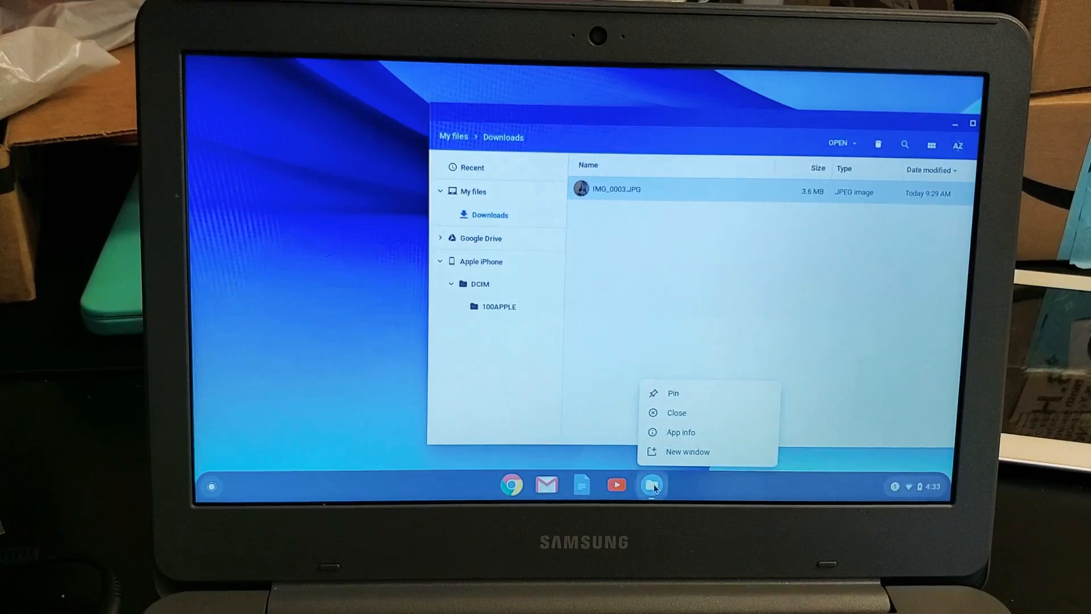
{"action": "mouse_move", "coordinate": [687, 452]}
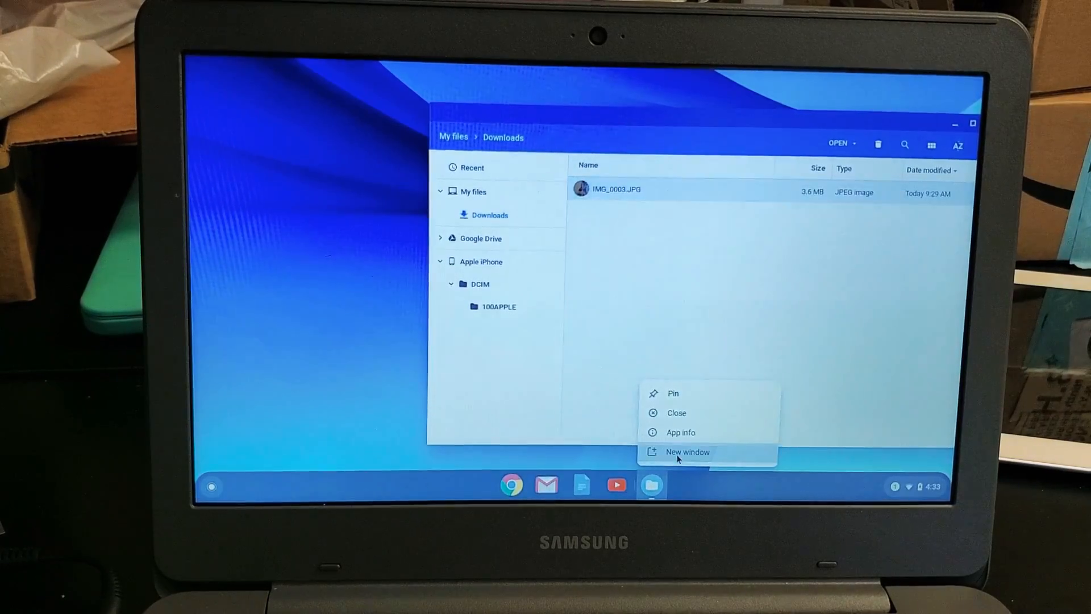
{"action": "left_click", "coordinate": [687, 452]}
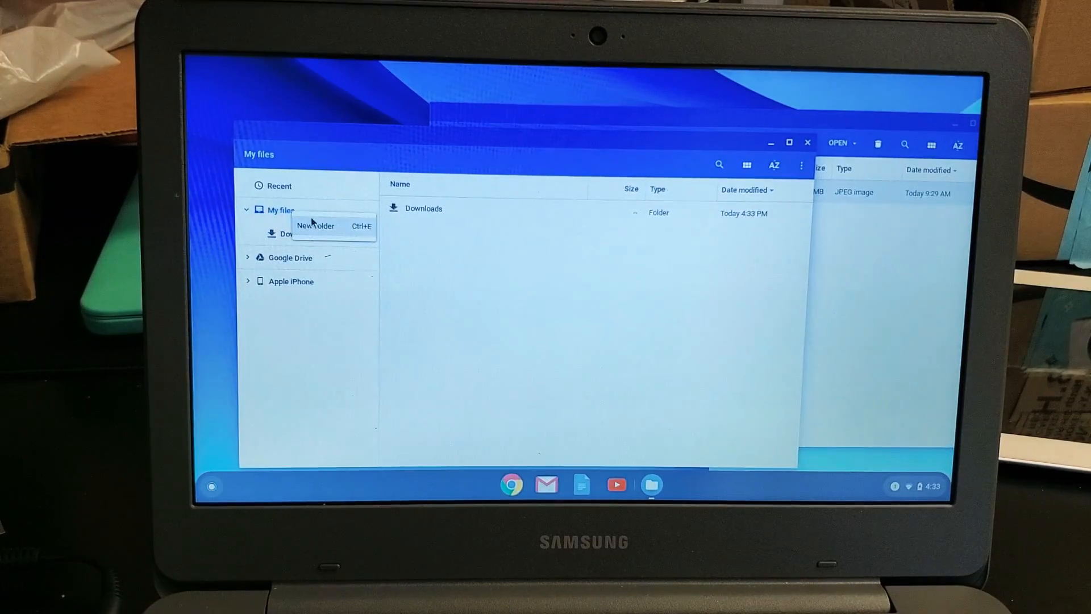
{"action": "left_click", "coordinate": [316, 226]}
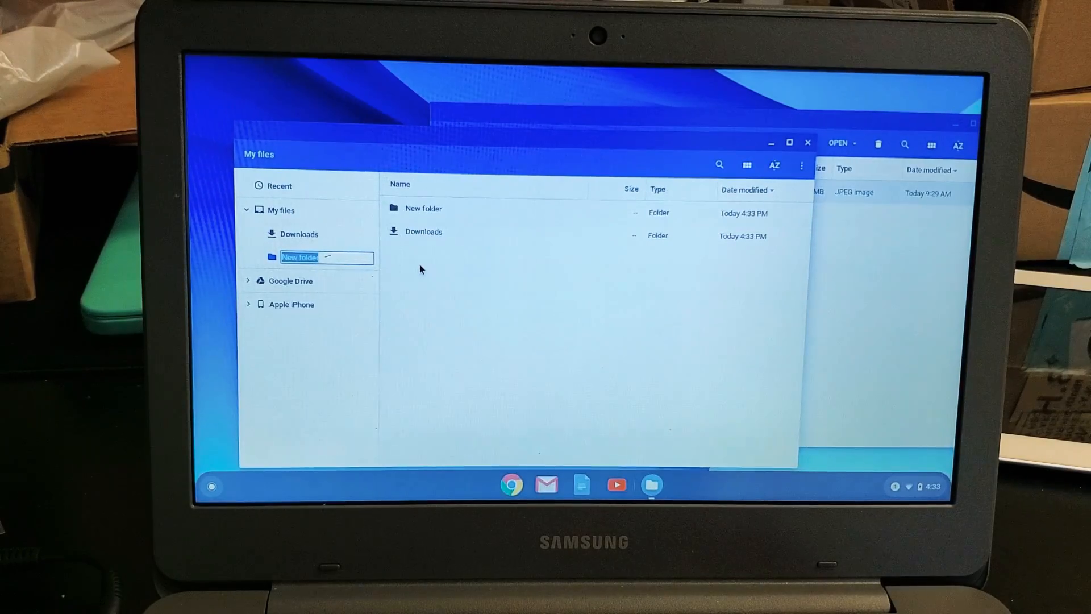
{"action": "type", "text": "kkkkkk"}
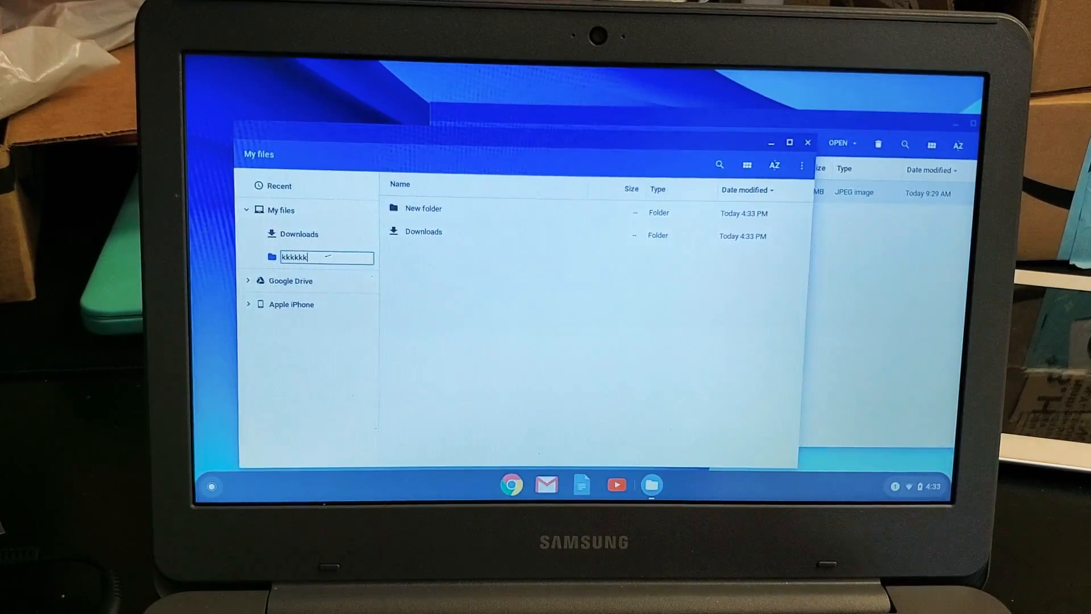
{"action": "type", "text": "dkdkdk"}
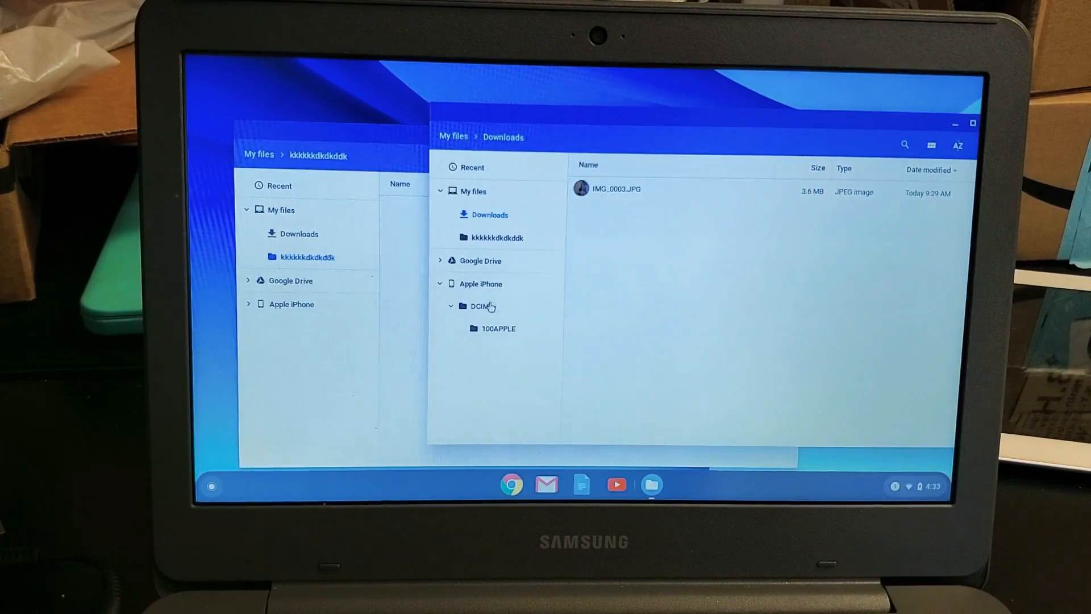
Copy six photos and videos from DCIM into kkkkkkdkdkdk, then open IMG_0002.JPG.
{"action": "left_click", "coordinate": [498, 328]}
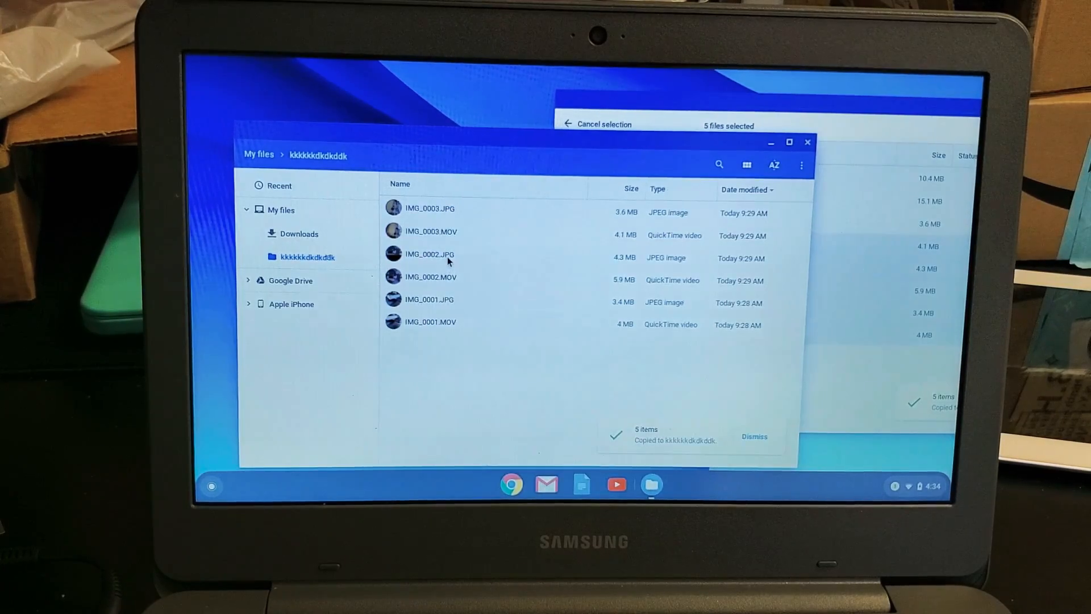
{"action": "left_click", "coordinate": [754, 437]}
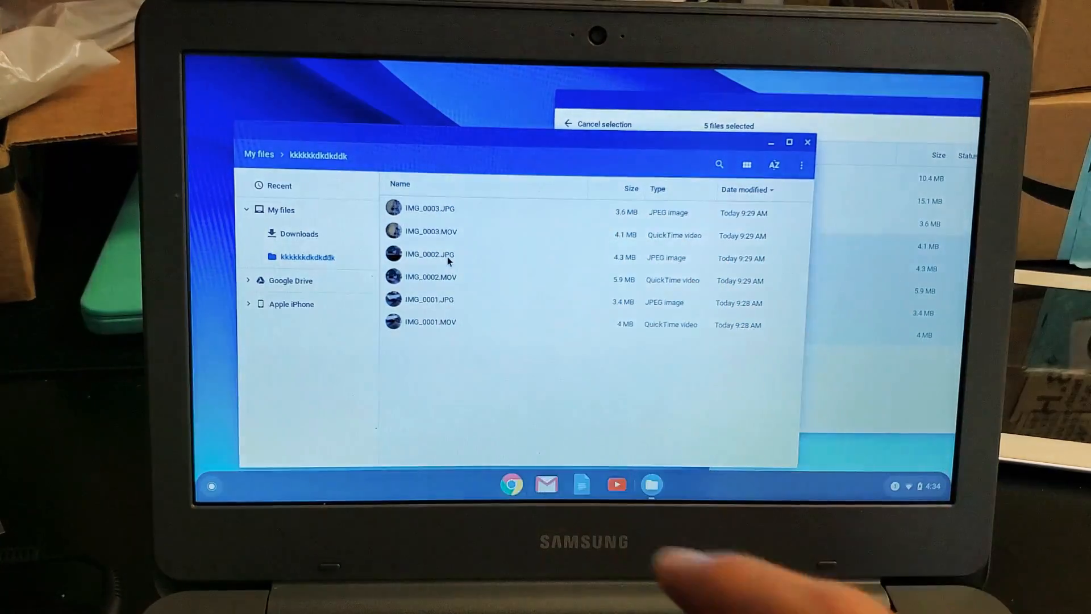
{"action": "double_click", "coordinate": [430, 254]}
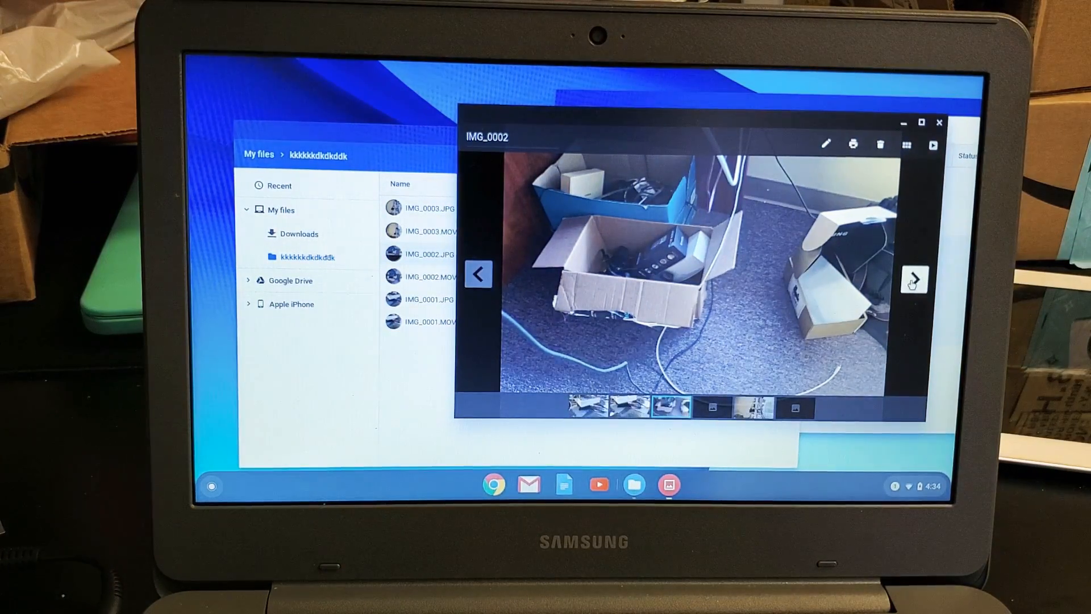
Advance Gallery from the IMG_0002 photo to the two-second IMG_0002 video.
{"action": "left_click", "coordinate": [914, 273]}
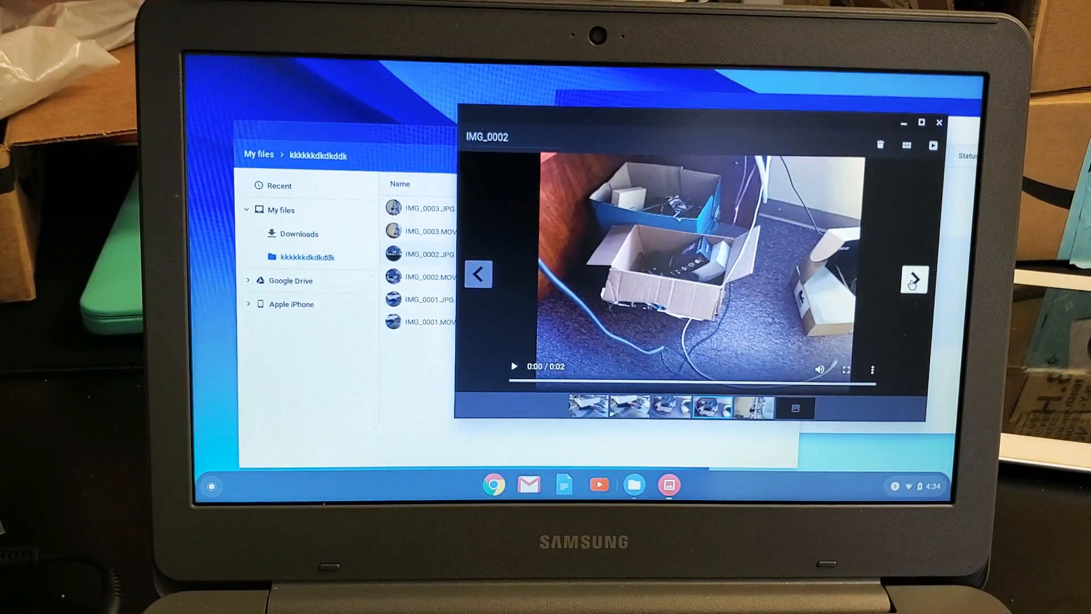